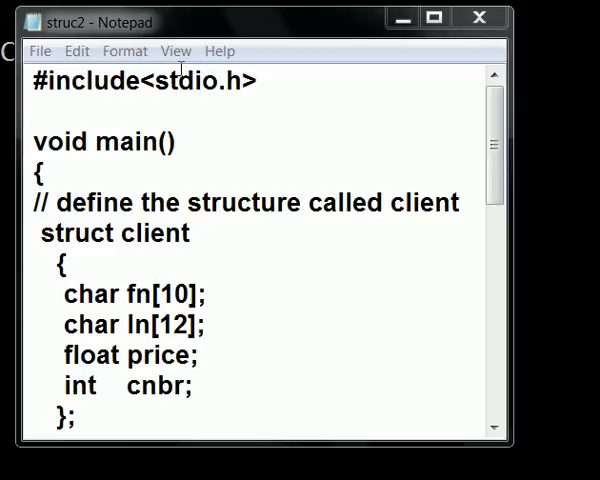
Step: Highlight the #include<stdio.h> line and the struct client definition with its ln, price and cnbr members
triple_click(140, 81)
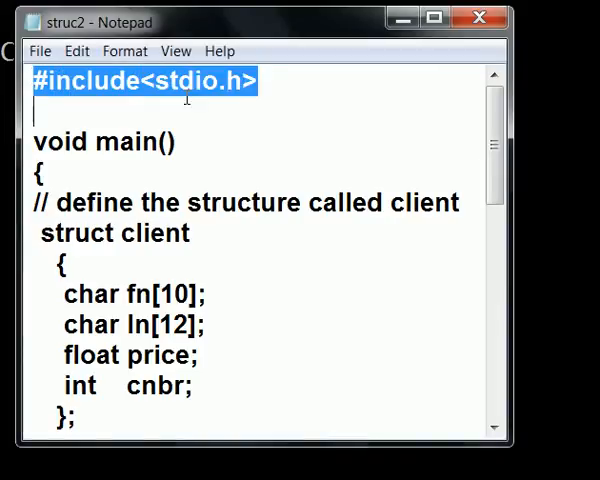
mouse_move(186, 142)
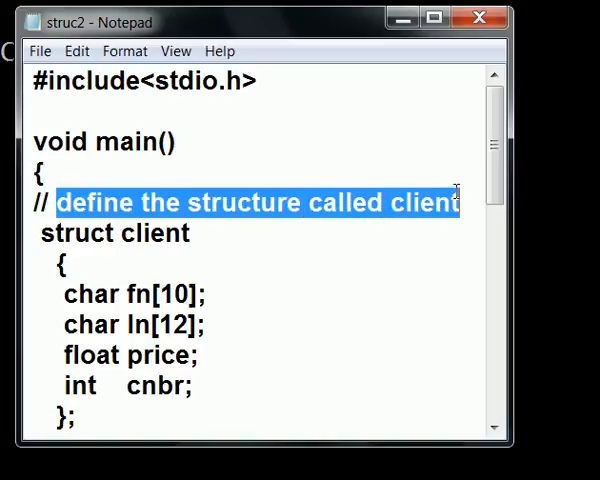
double_click(152, 233)
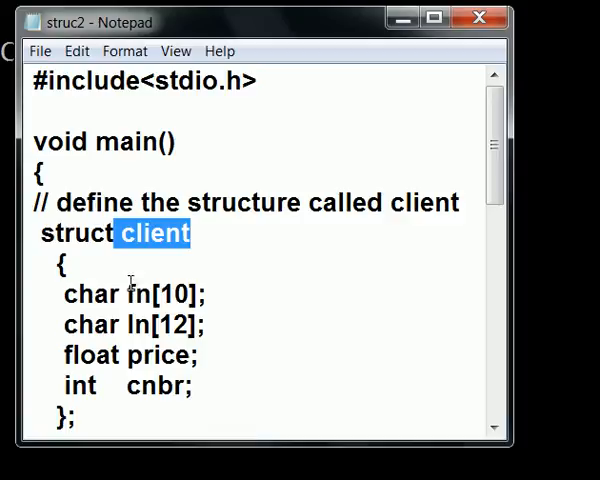
double_click(74, 233)
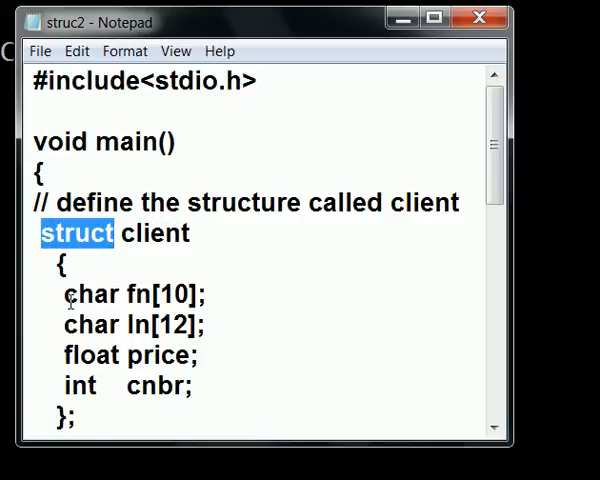
double_click(175, 294)
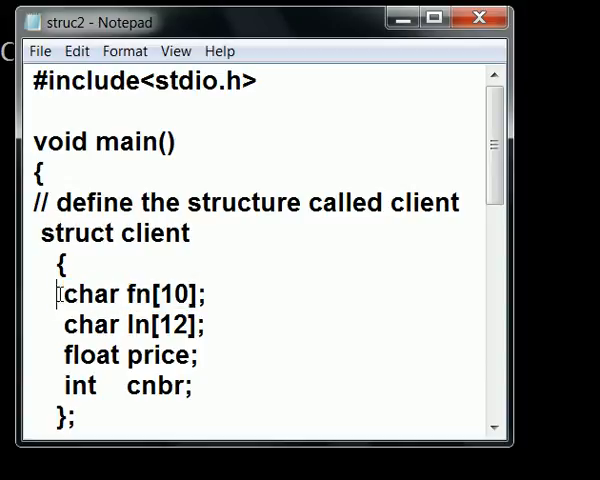
double_click(175, 324)
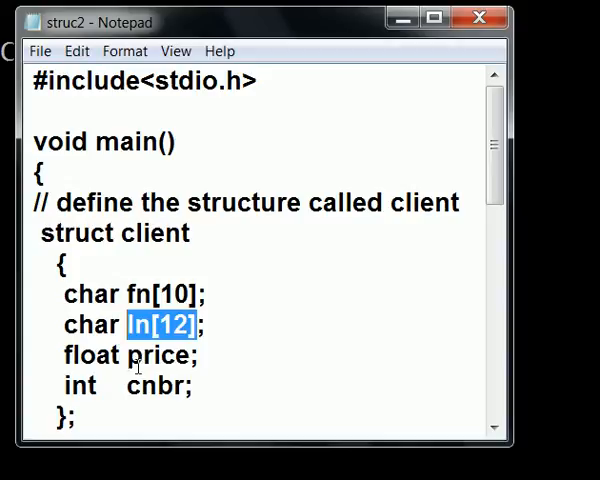
double_click(89, 324)
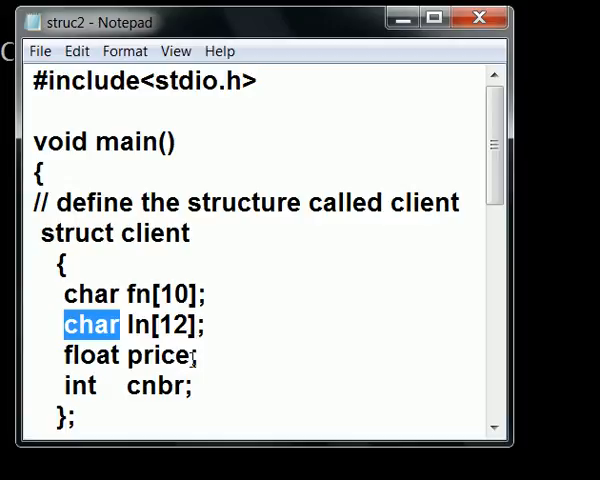
double_click(159, 355)
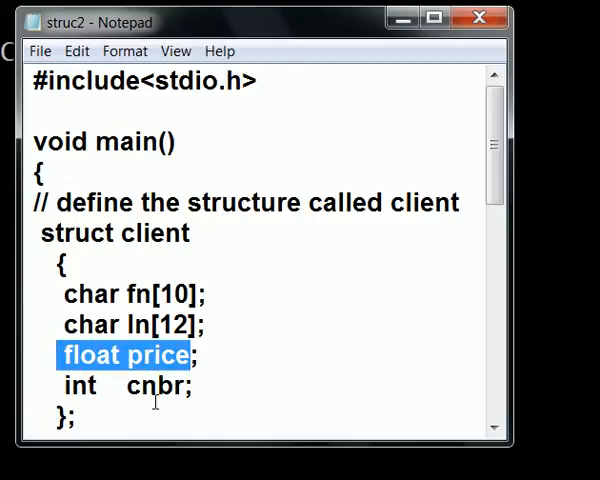
double_click(153, 386)
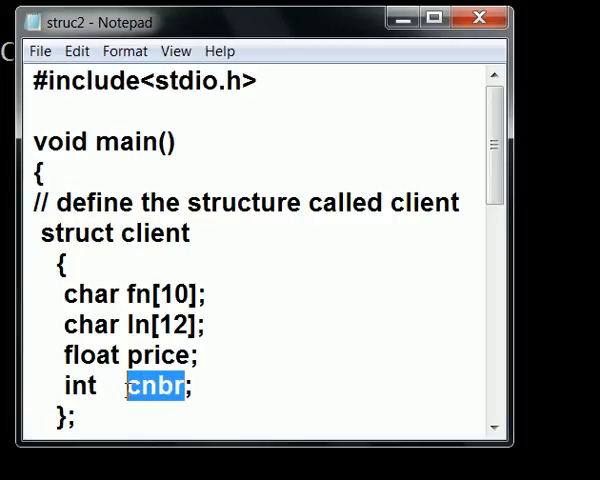
drag(190, 386, 62, 386)
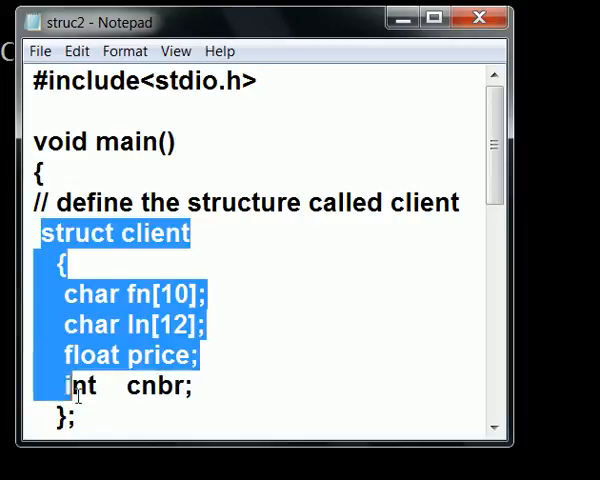
mouse_move(433, 18)
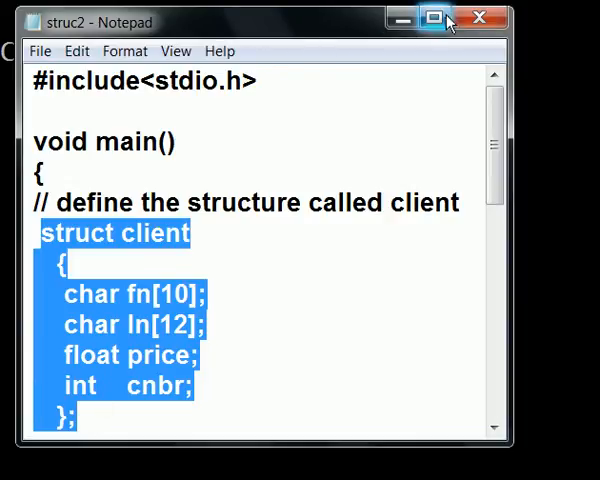
Step: Highlight struct client and the type part of the typedef line
scroll(down, 3)
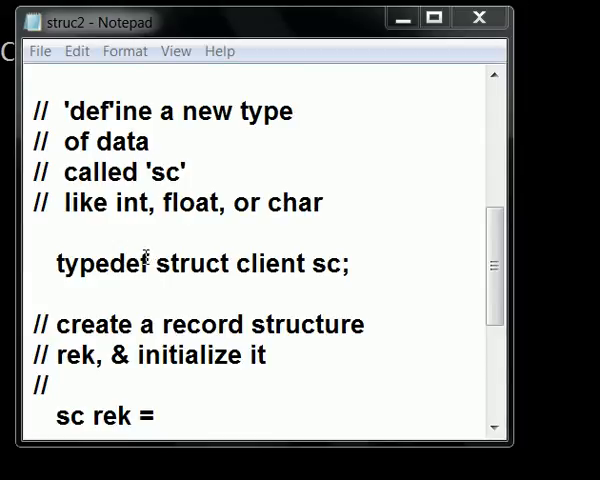
double_click(120, 264)
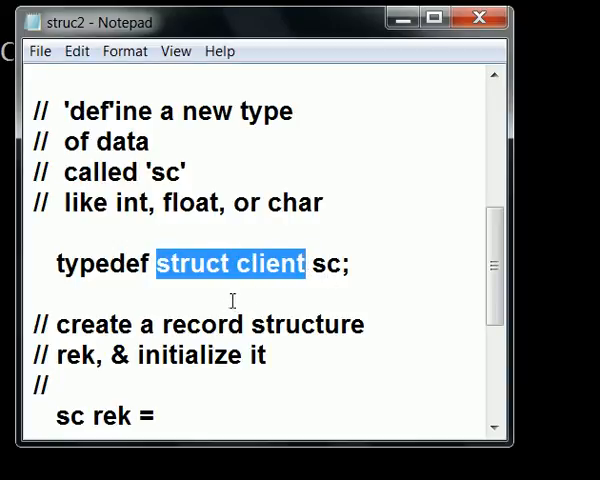
scroll(up, 3)
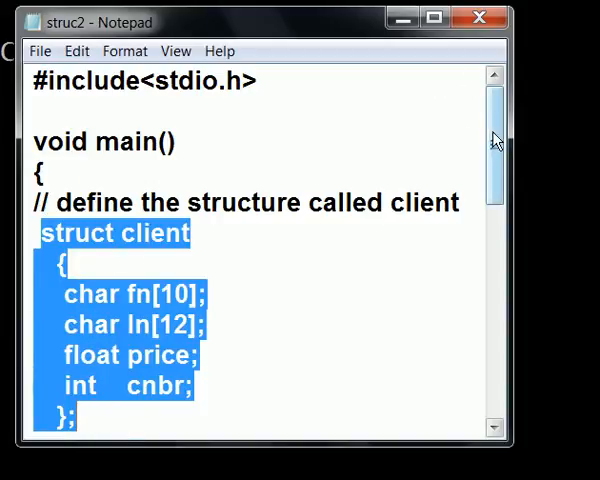
scroll(down, 3)
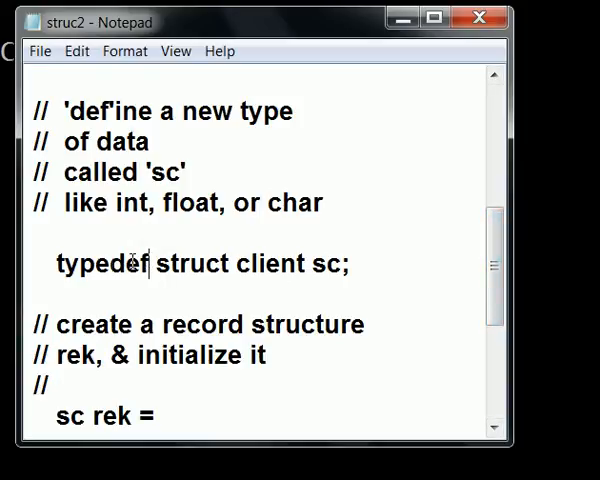
drag(108, 264, 295, 264)
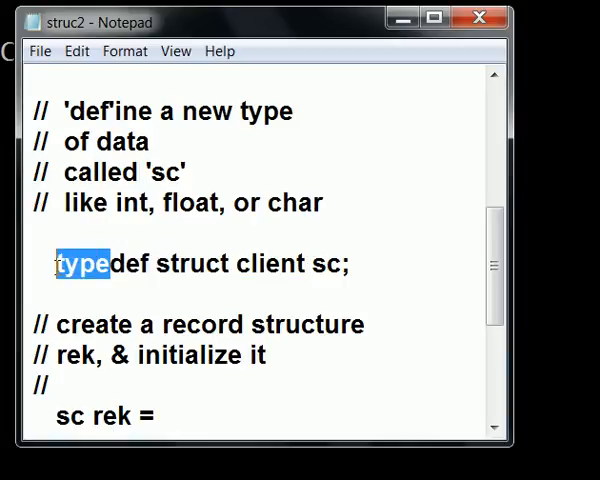
click(315, 264)
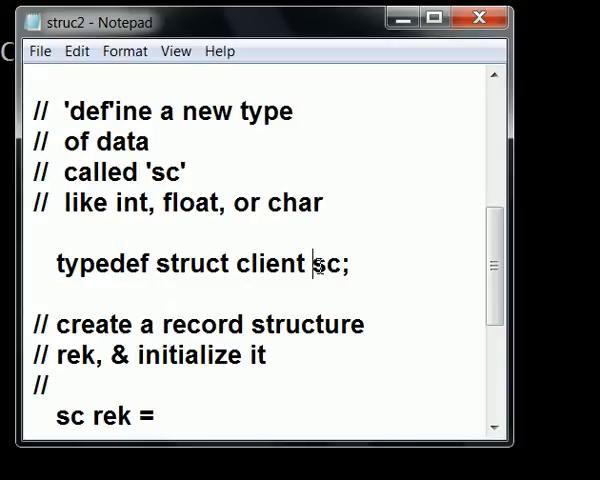
double_click(322, 264)
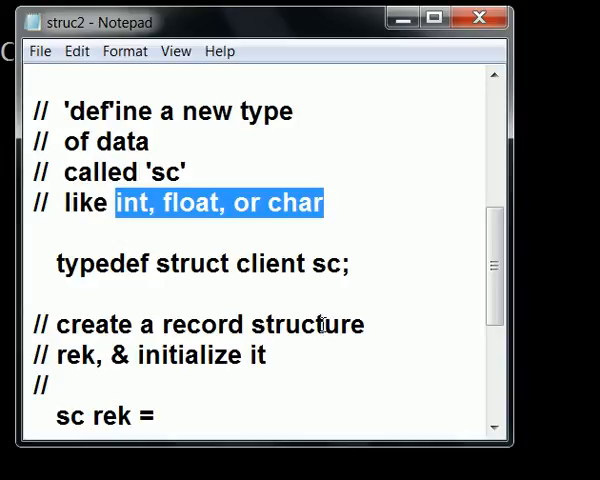
Step: Highlight the new type name sc and the 'create a record structure' and 'initialize it' comments
click(110, 264)
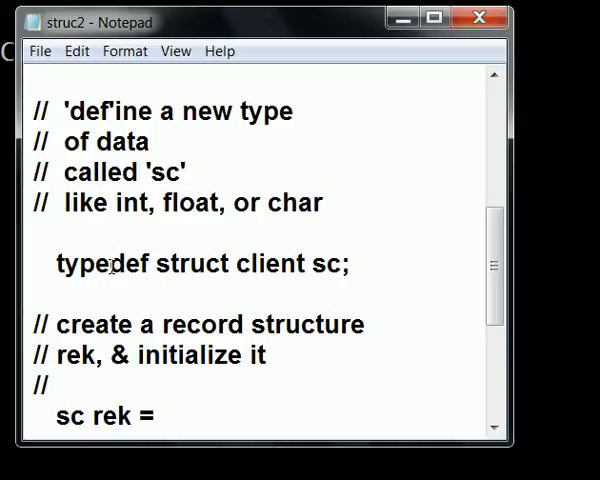
drag(110, 264, 300, 264)
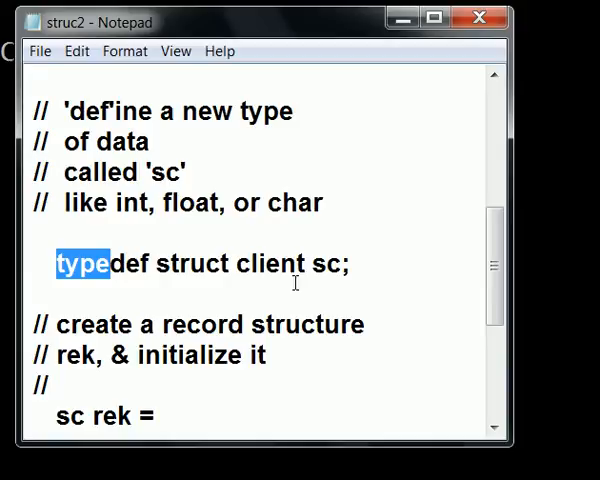
double_click(325, 263)
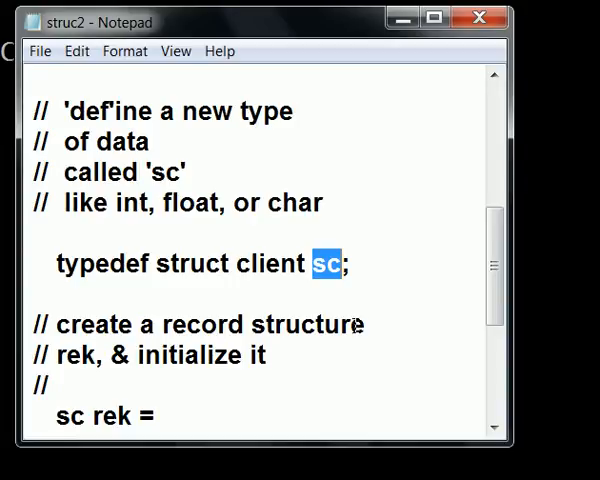
click(60, 324)
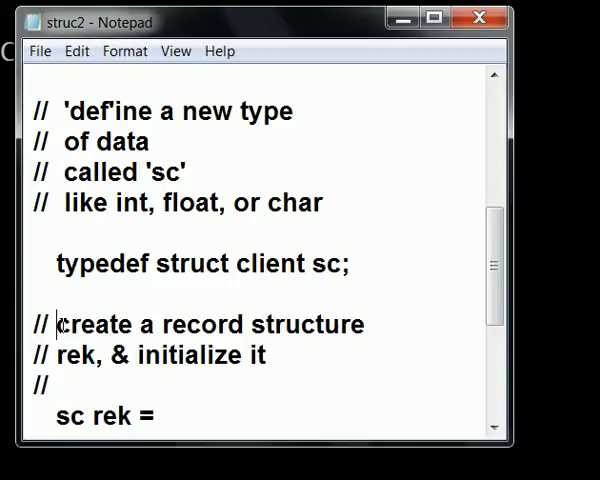
double_click(200, 324)
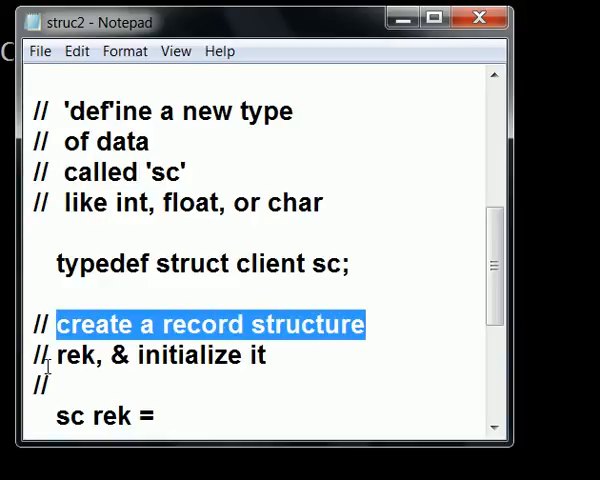
click(315, 263)
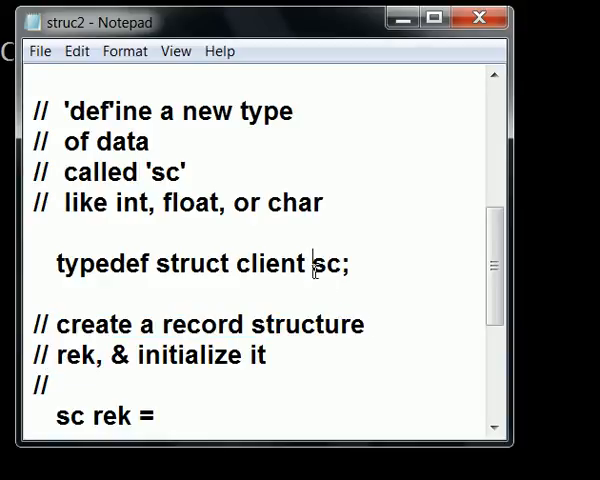
double_click(190, 354)
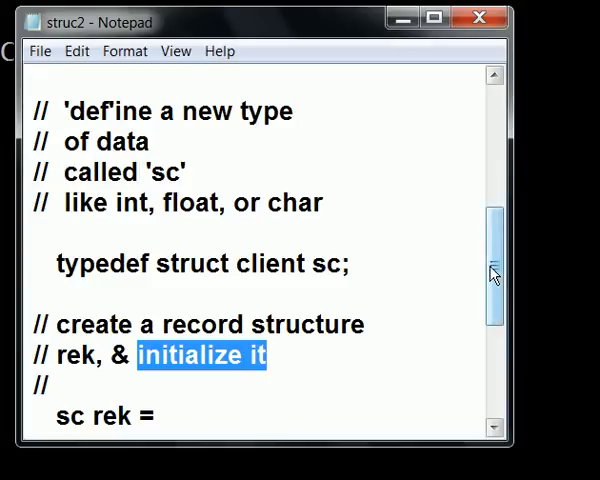
Step: Mark the record variable rek and its values Boole, 45.99 and 1010
scroll(down, 3)
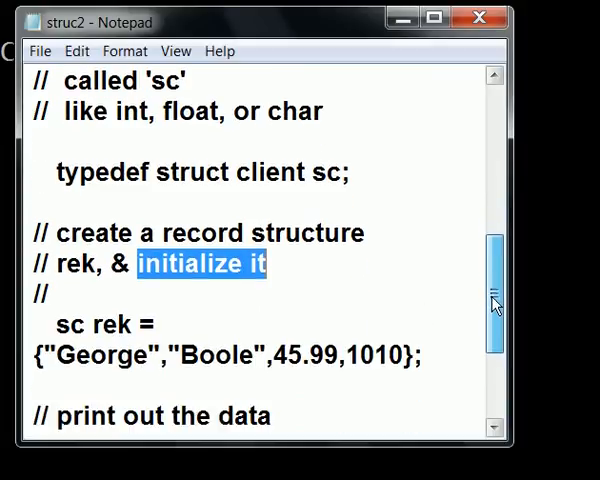
scroll(down, 3)
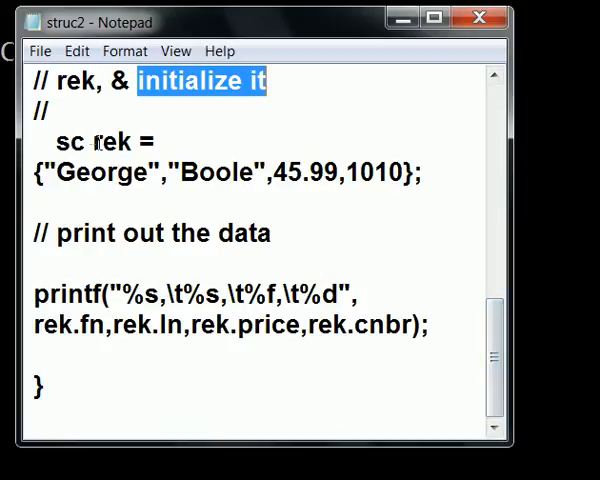
double_click(113, 142)
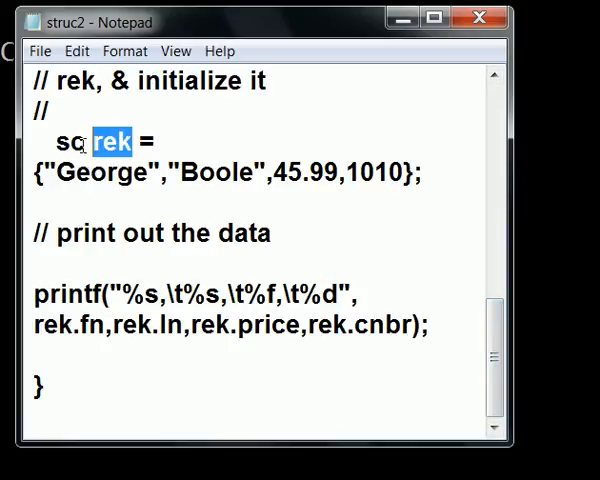
double_click(70, 142)
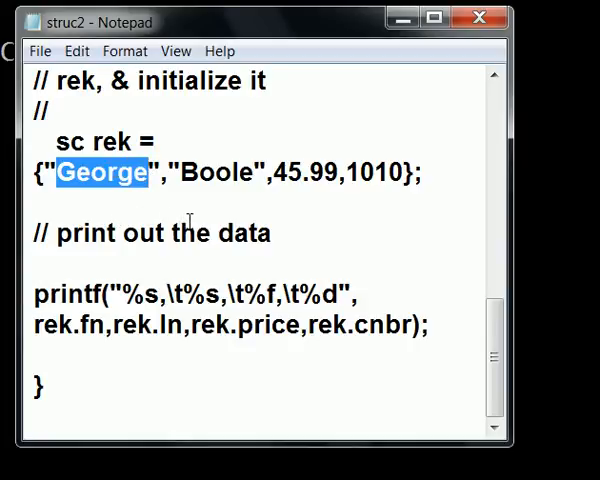
double_click(217, 171)
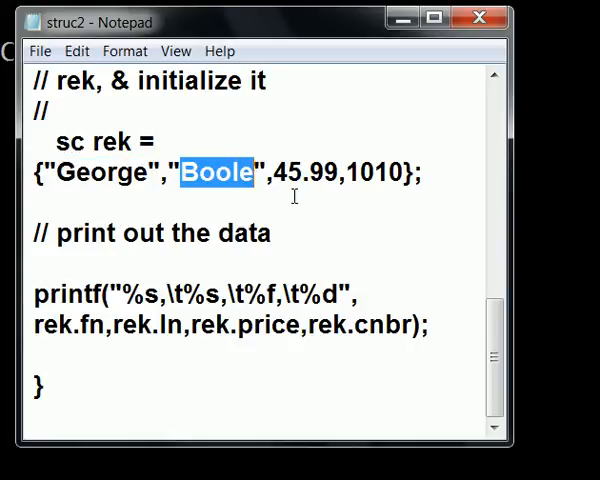
double_click(307, 171)
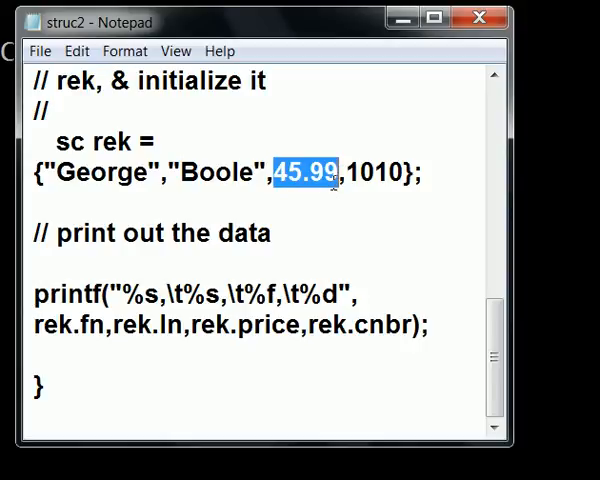
double_click(372, 171)
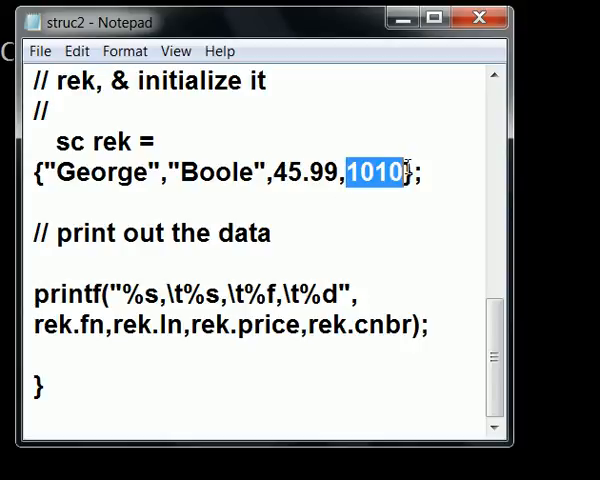
mouse_move(400, 245)
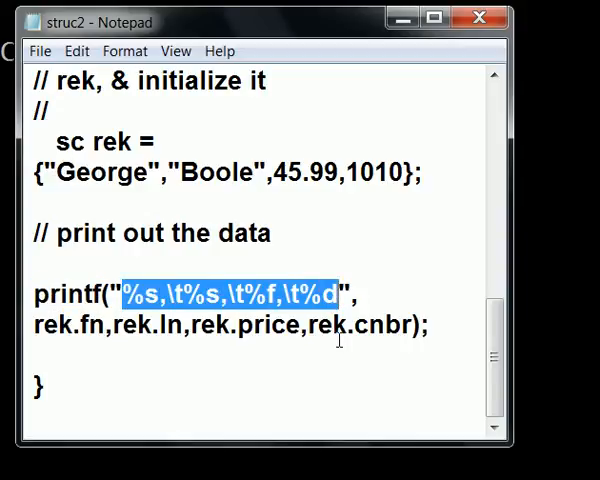
Step: Mark the printf format specifiers %s, %s, %f, %d and the rek.price argument
click(35, 325)
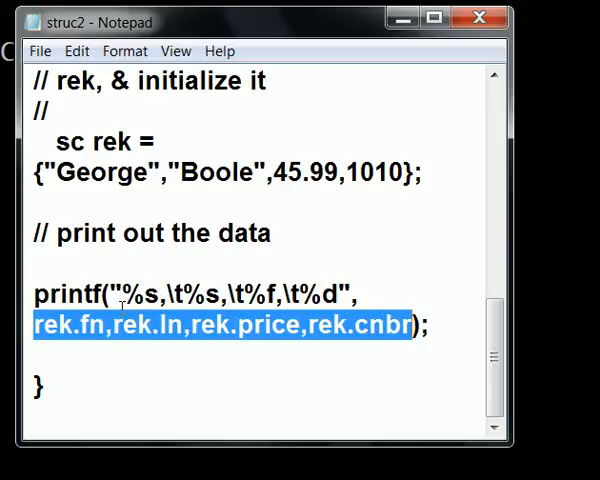
click(40, 326)
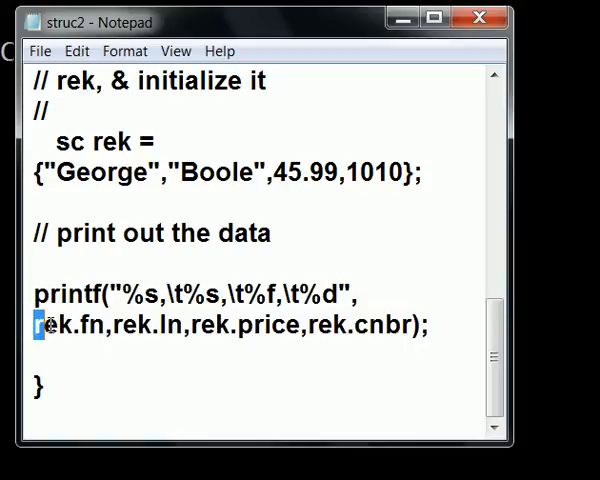
double_click(55, 325)
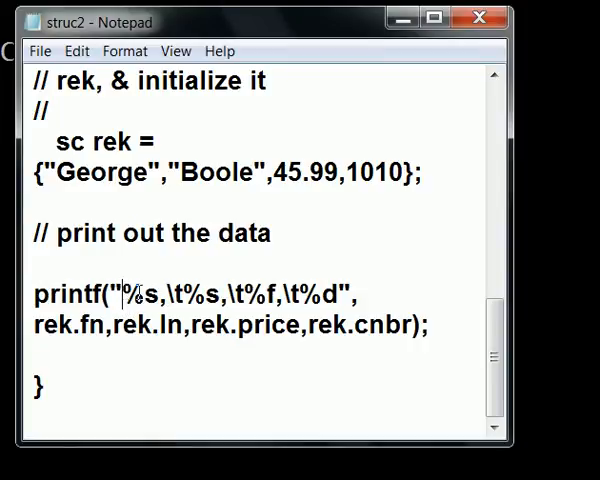
double_click(135, 294)
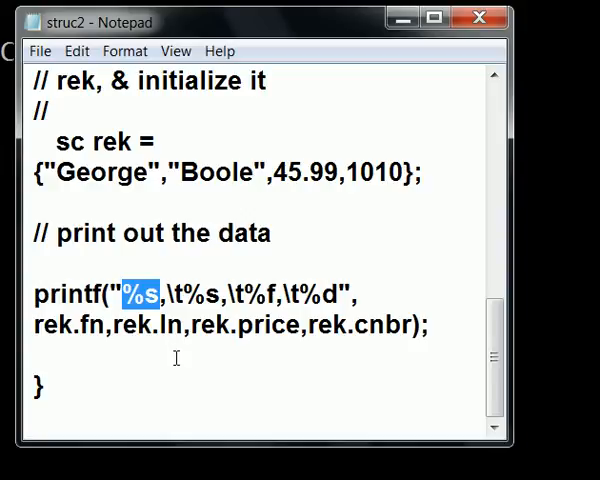
click(118, 326)
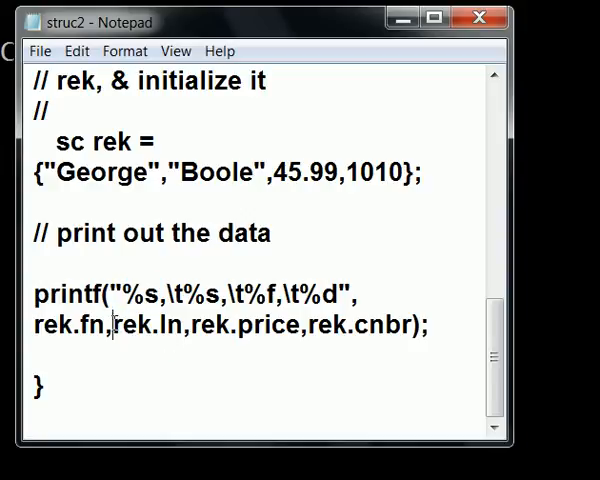
double_click(147, 325)
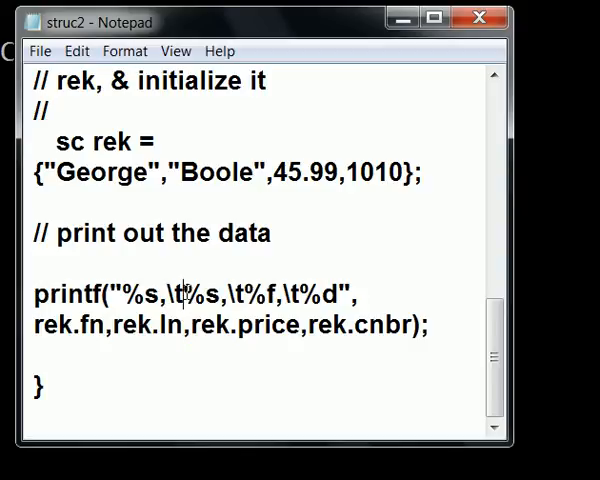
double_click(202, 293)
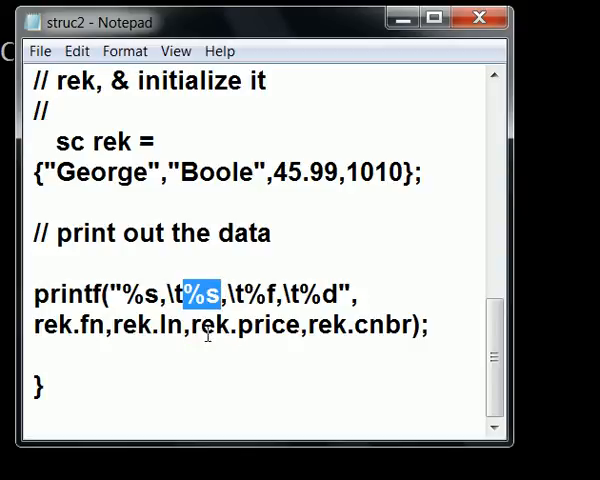
double_click(258, 326)
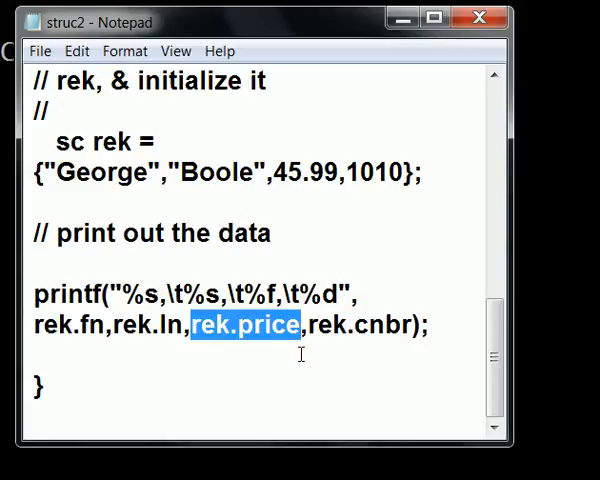
double_click(262, 294)
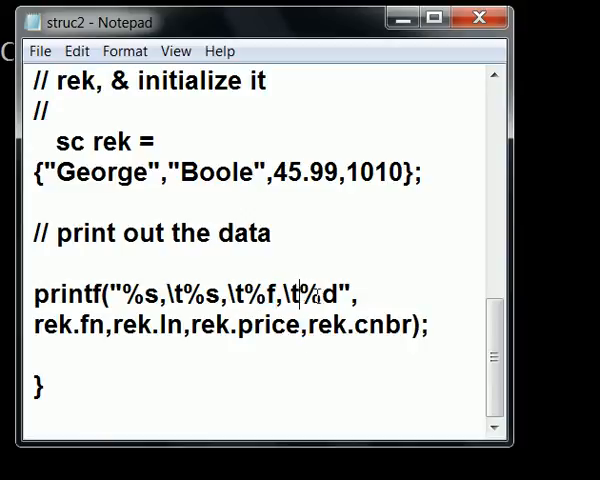
double_click(325, 294)
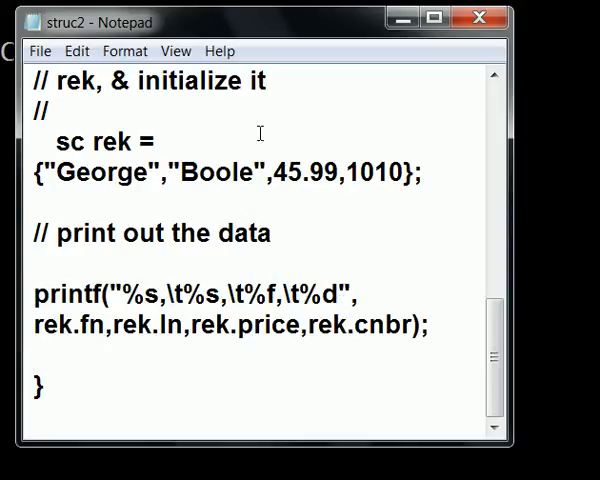
Step: Compile struc2.c in Command Prompt with 'gcc struc2.c -ostruc2.exe'
click(41, 51)
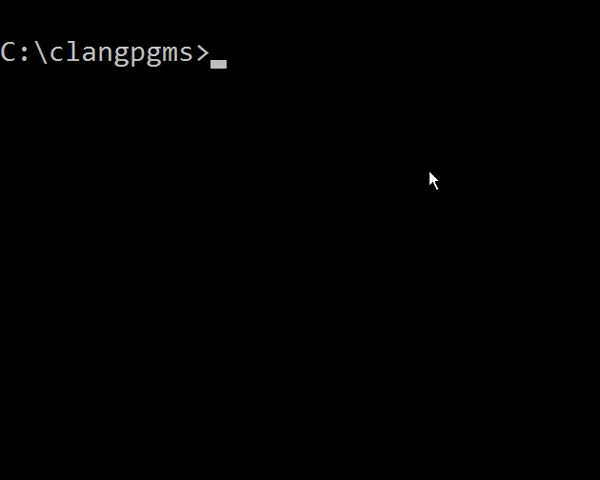
text(gcc s)
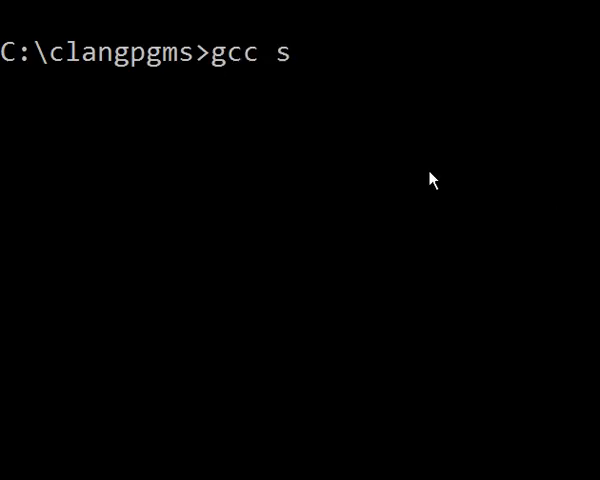
text(truc2.)
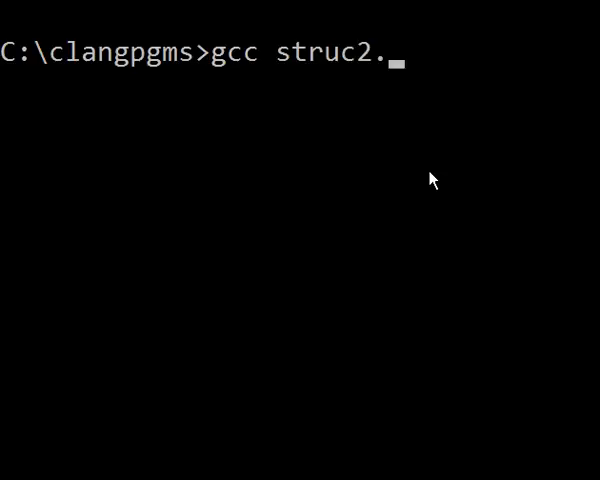
text(c -o)
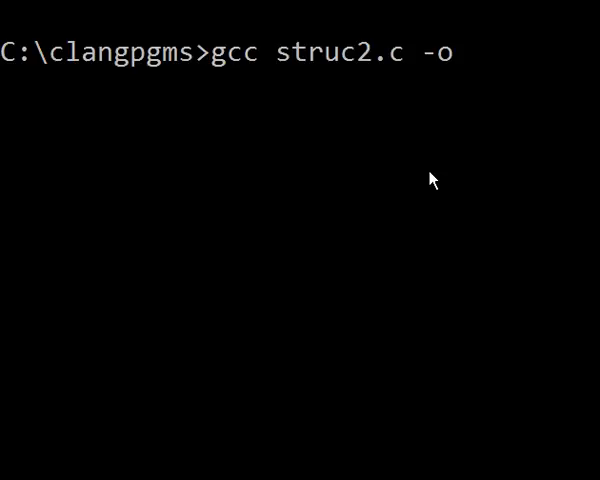
text(struc2)
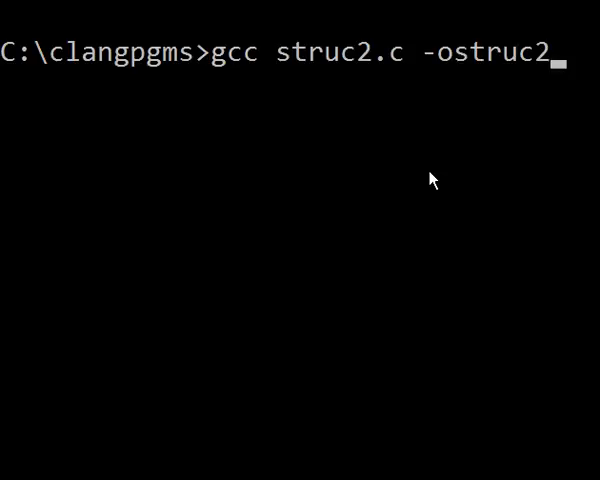
text(.exe)
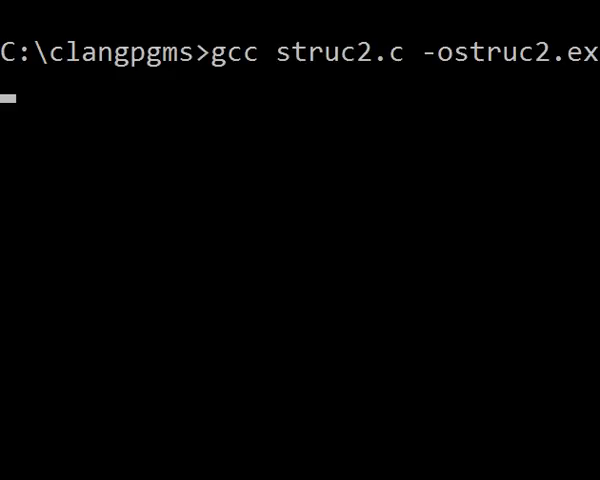
key(Return)
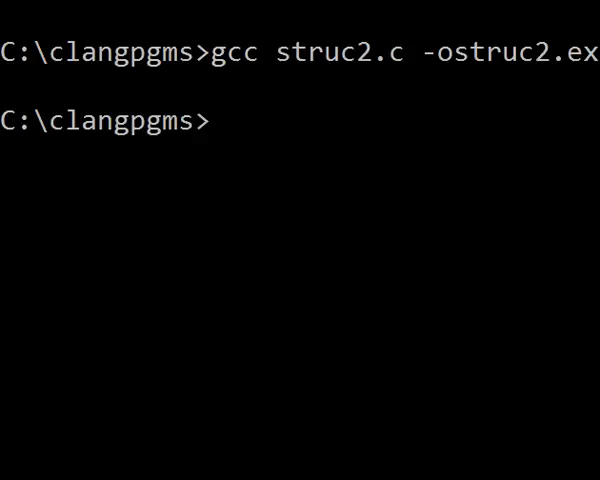
text(struc2)
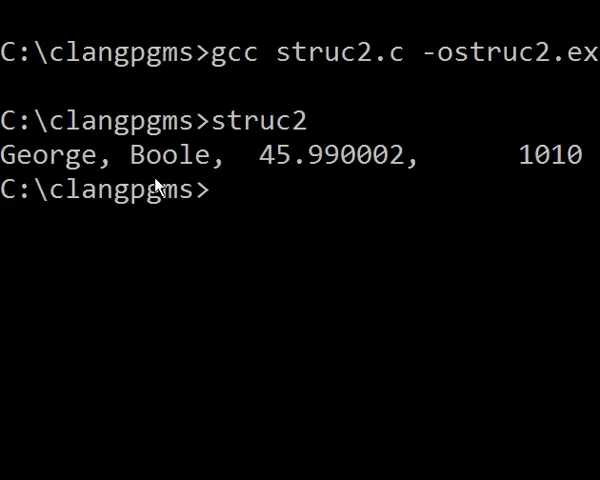
mouse_move(293, 190)
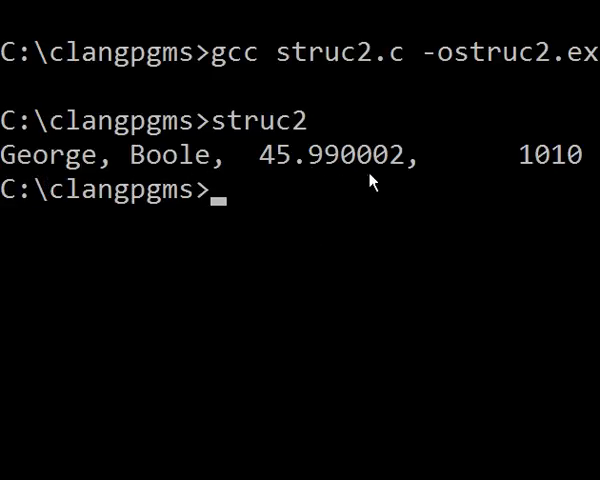
mouse_move(585, 170)
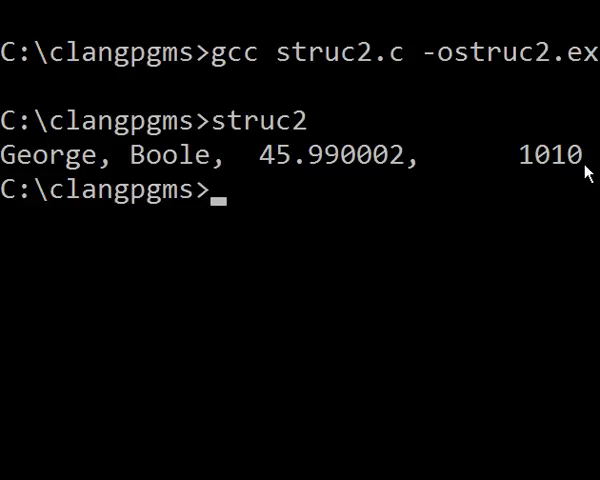
mouse_move(583, 172)
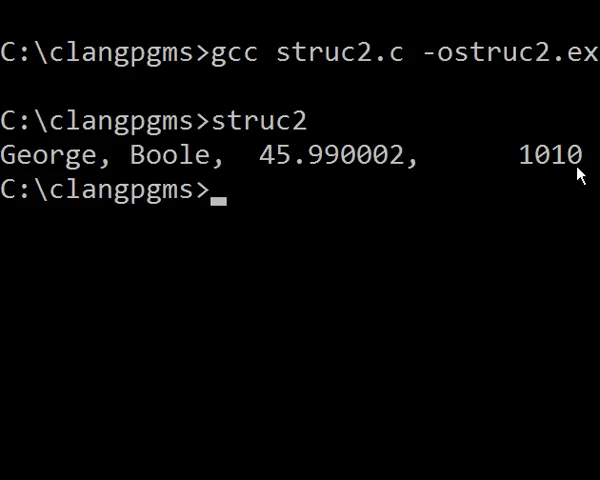
Step: Type 'George Boole' at the new Command Prompt line
text(George Boole)
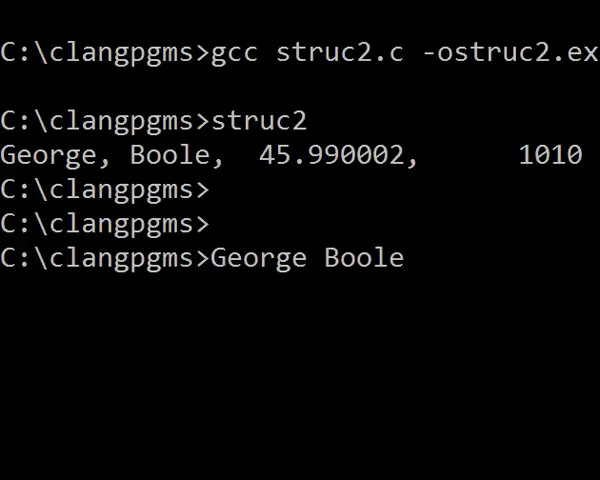
mouse_move(380, 285)
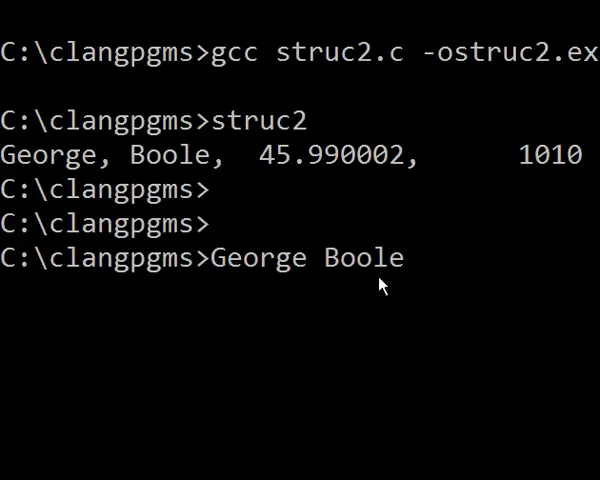